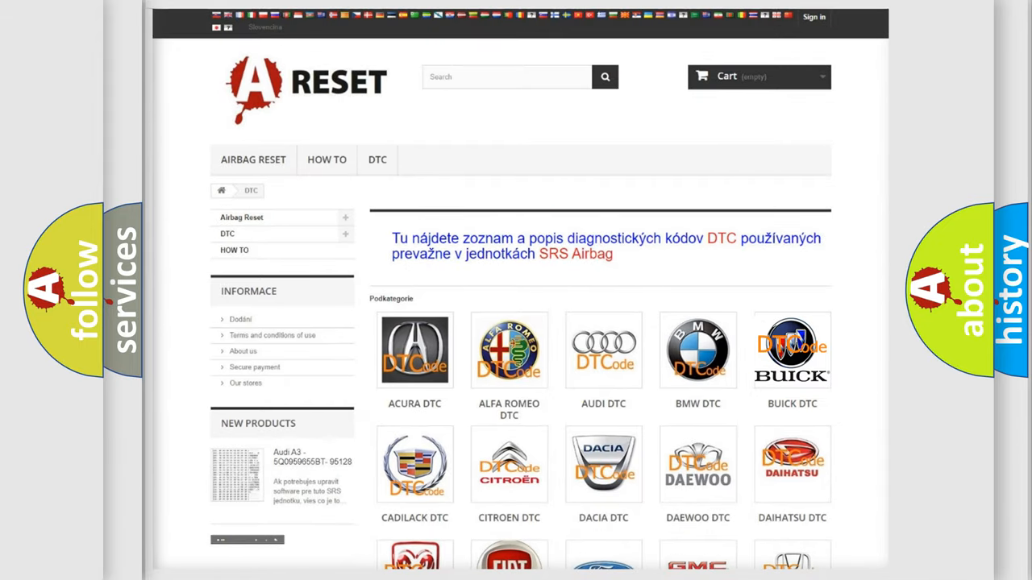
Go to the Buick DTC subcategory and browse its grid of airbag diagnostic codes
{"action": "left_click", "coordinate": [791, 350]}
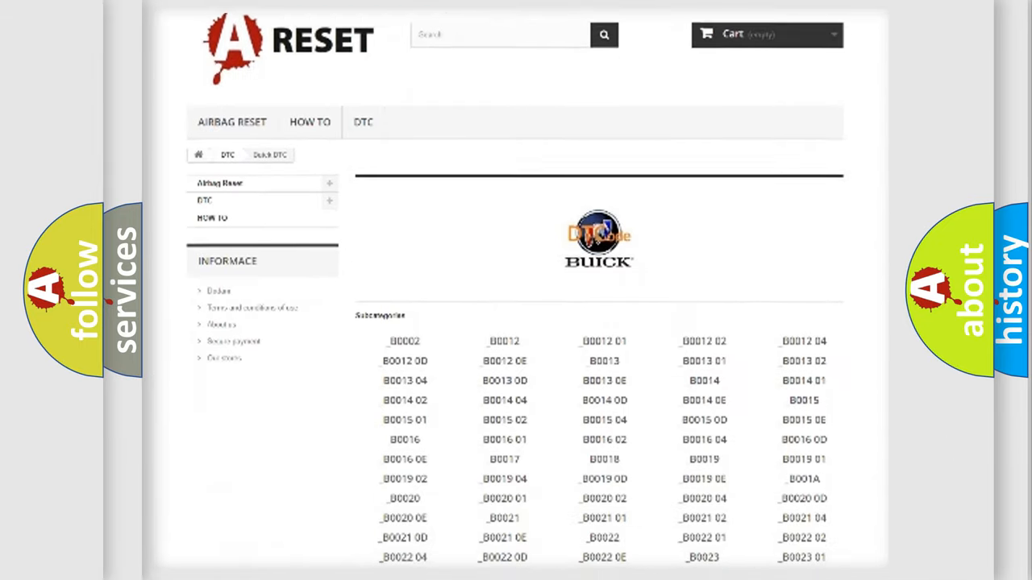
{"action": "scroll", "scroll_direction": "down", "scroll_amount": 3}
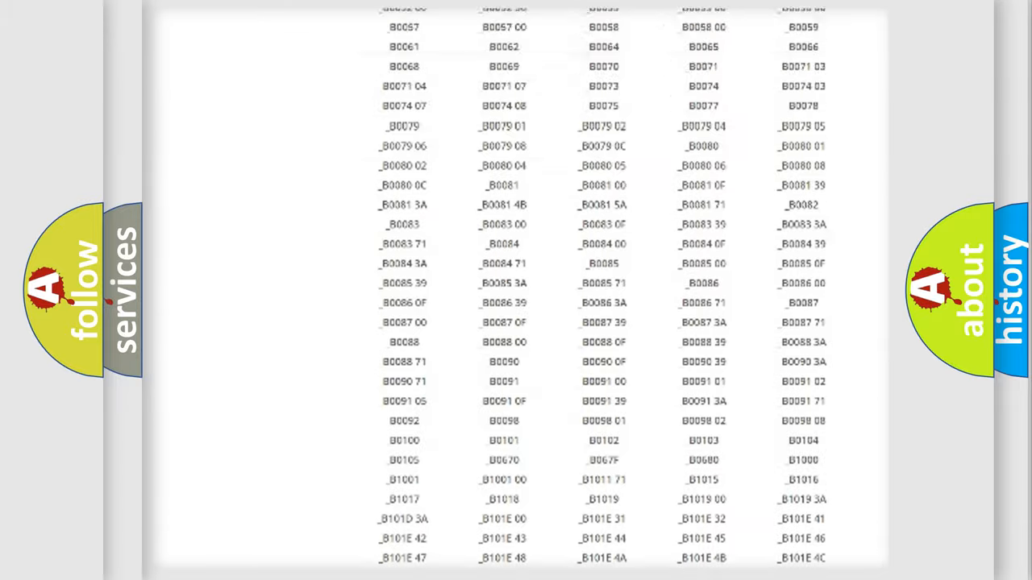
{"action": "scroll", "scroll_direction": "up", "scroll_amount": 3}
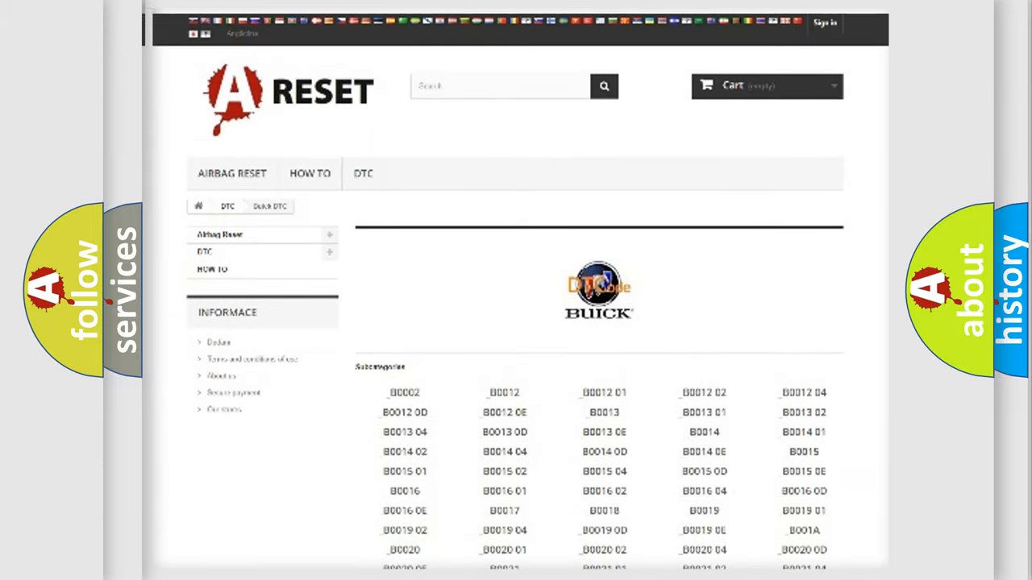